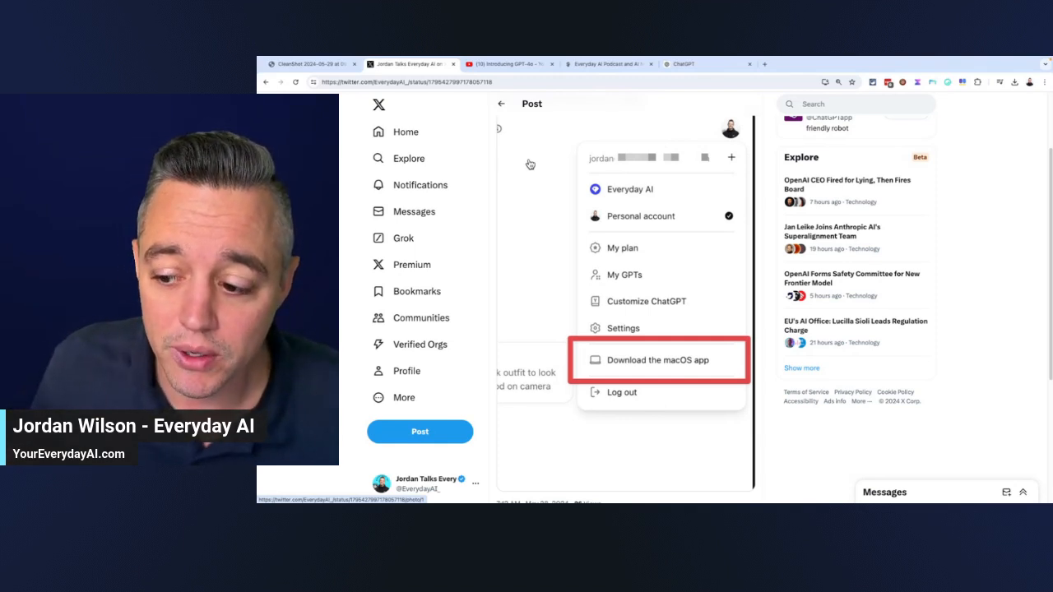
mouse_move(633, 372)
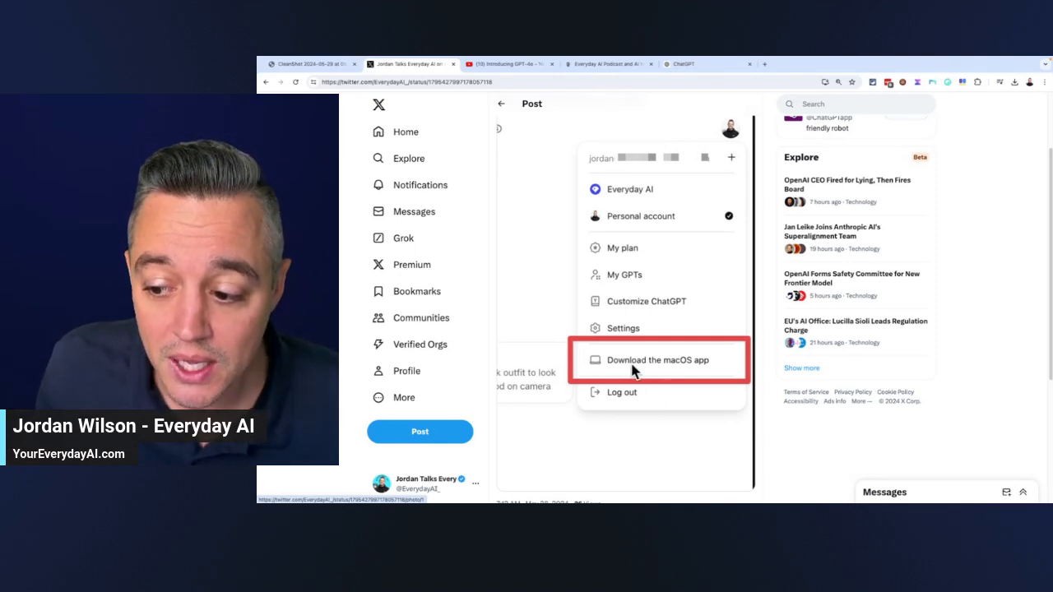
mouse_move(655, 355)
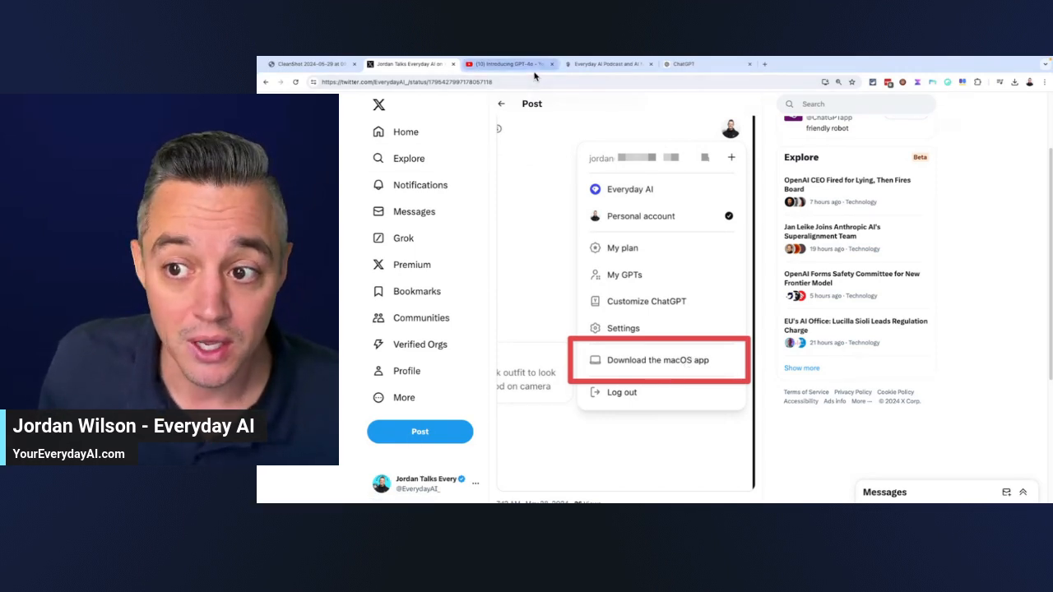
mouse_move(507, 64)
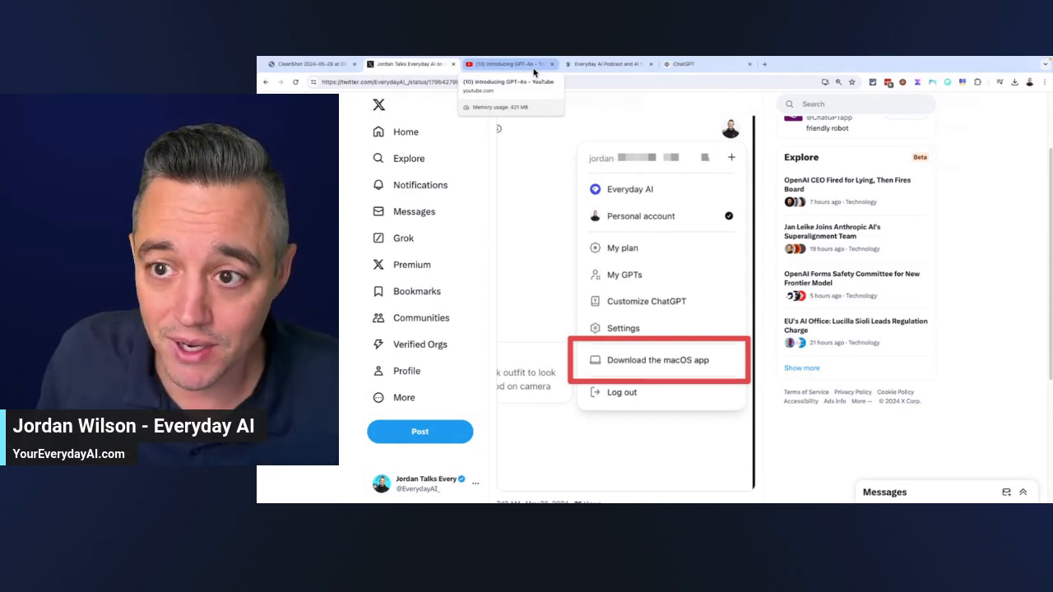
Step: Bring up the 'Introducing GPT-4o' YouTube video paused on the ChatGPT app demo
click(507, 63)
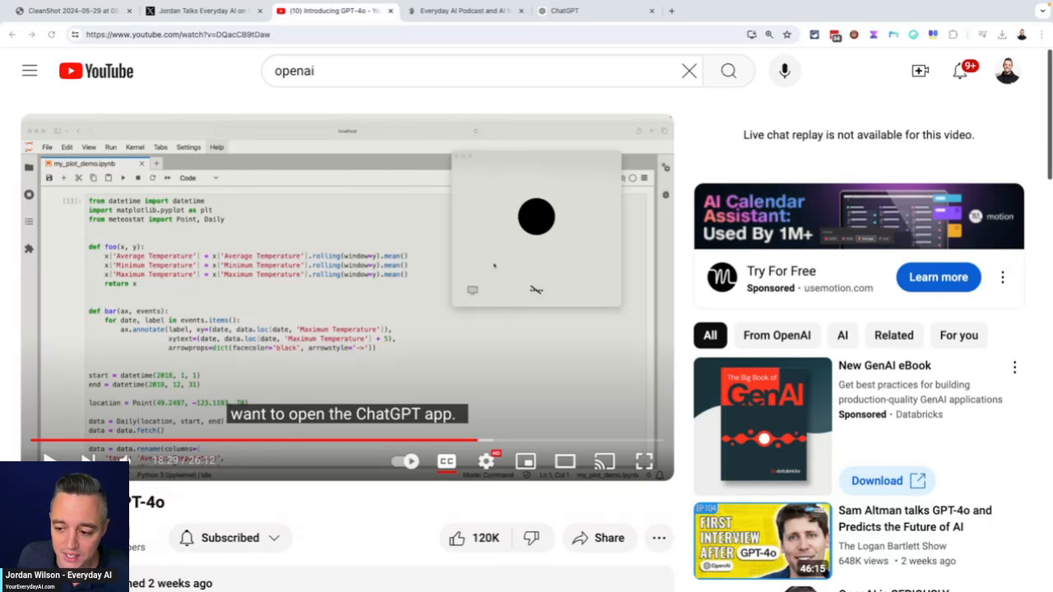
mouse_move(48, 457)
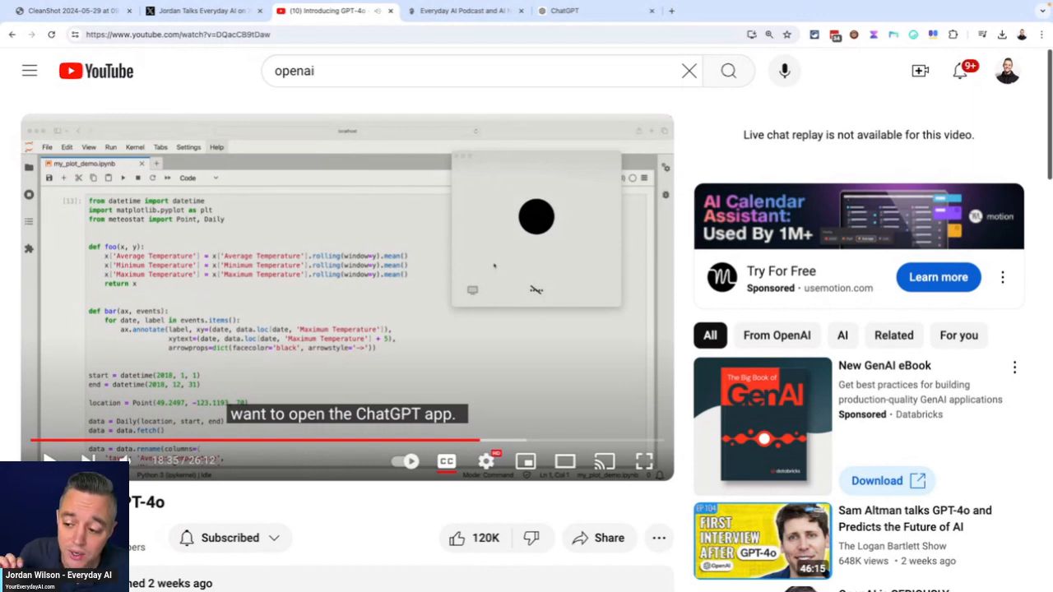
mouse_move(402, 322)
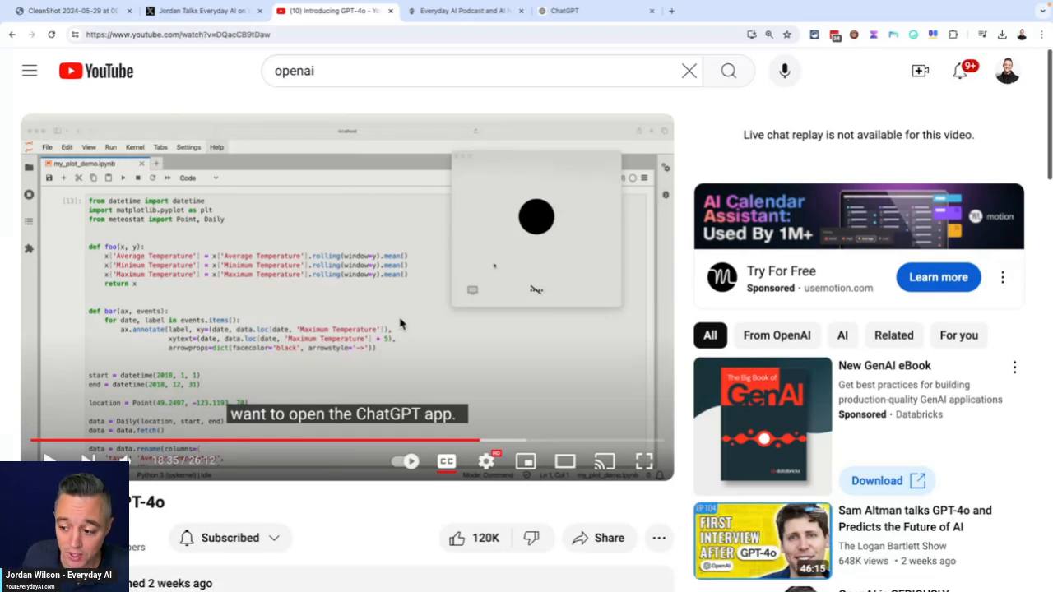
mouse_move(474, 321)
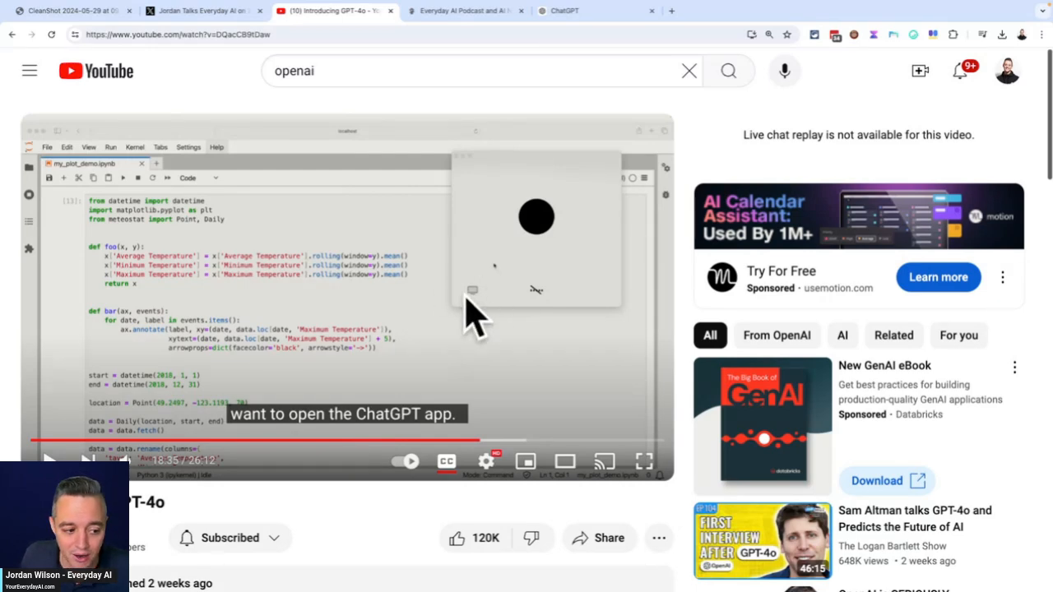
click(646, 461)
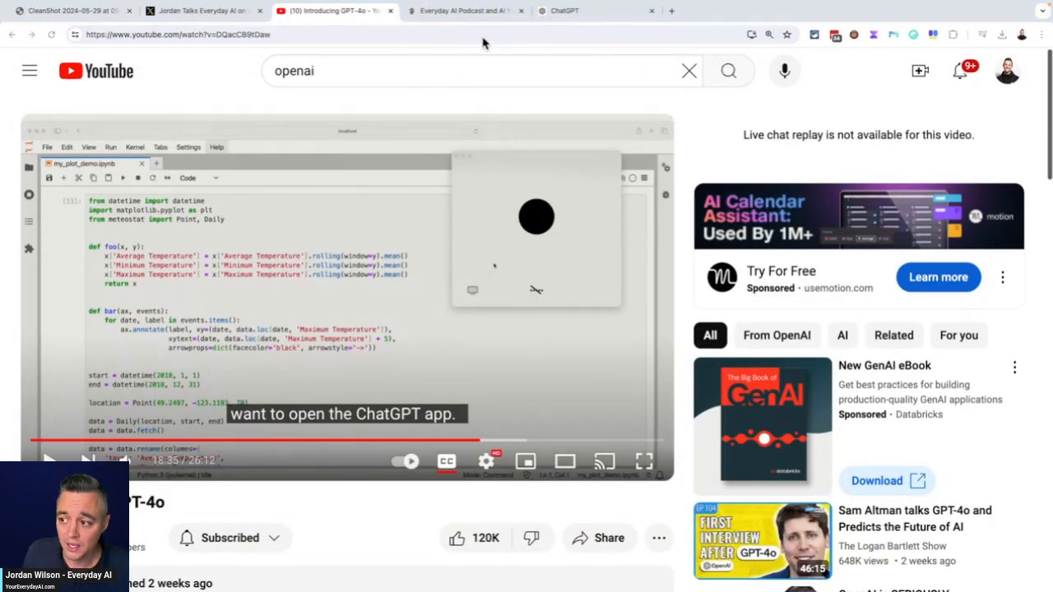
Step: Launch the ChatGPT desktop app from its icon on the desktop
click(592, 10)
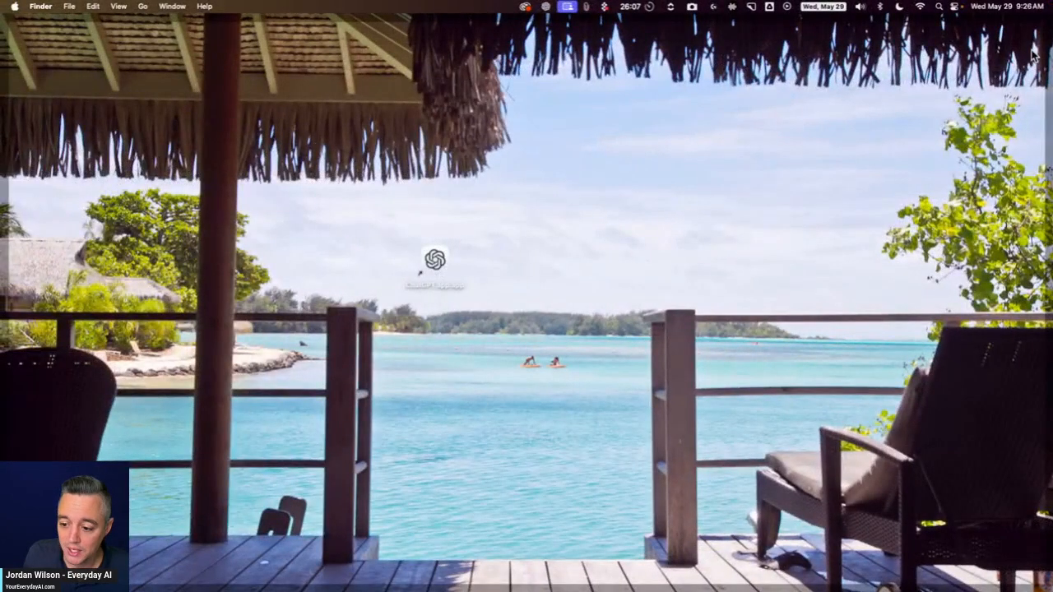
click(435, 261)
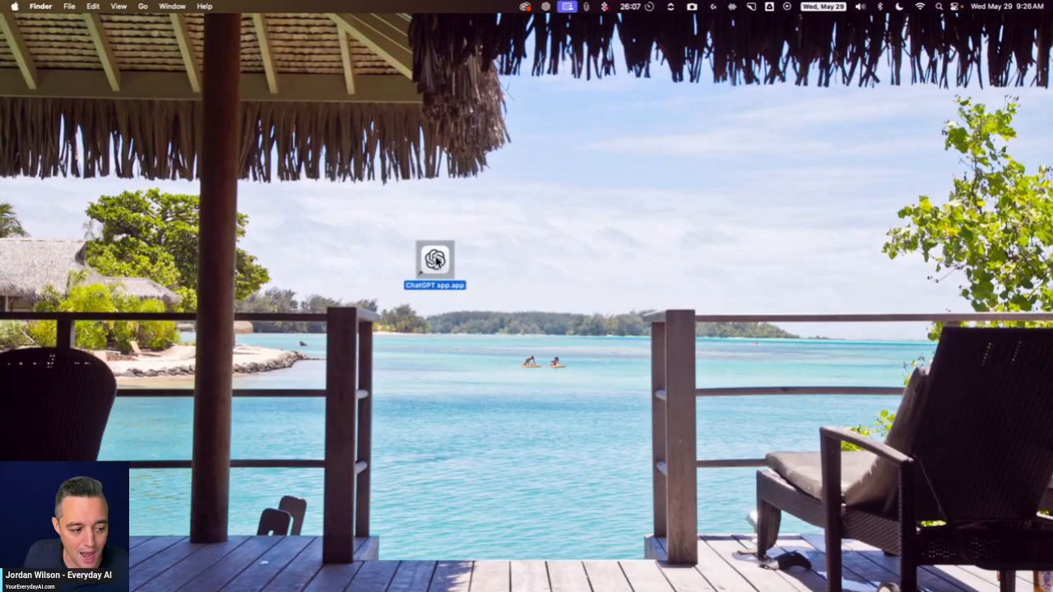
double_click(434, 260)
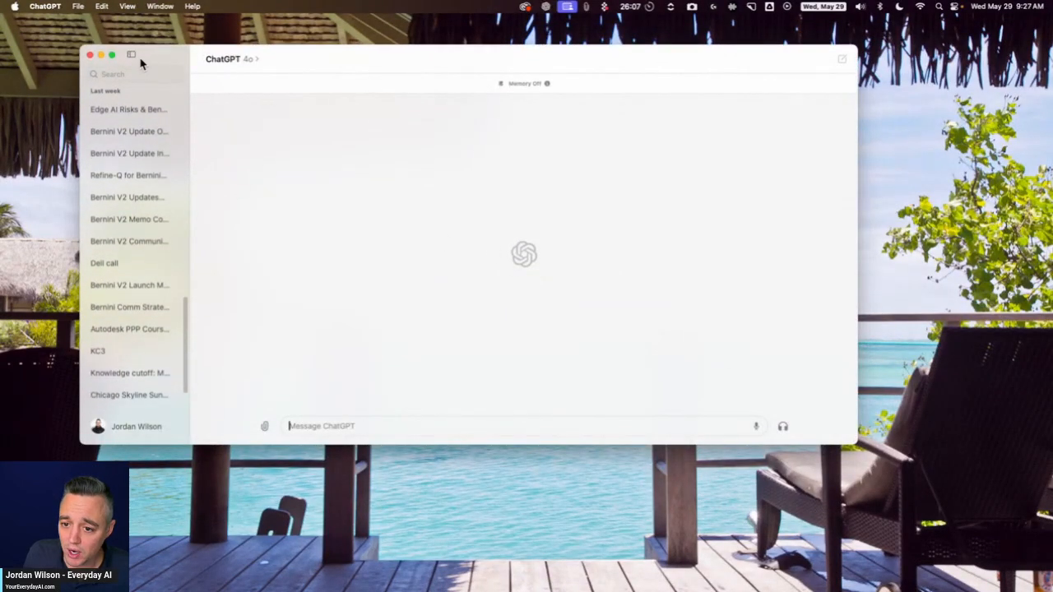
Step: Hide the chat history sidebar, then close the ChatGPT app window
click(131, 59)
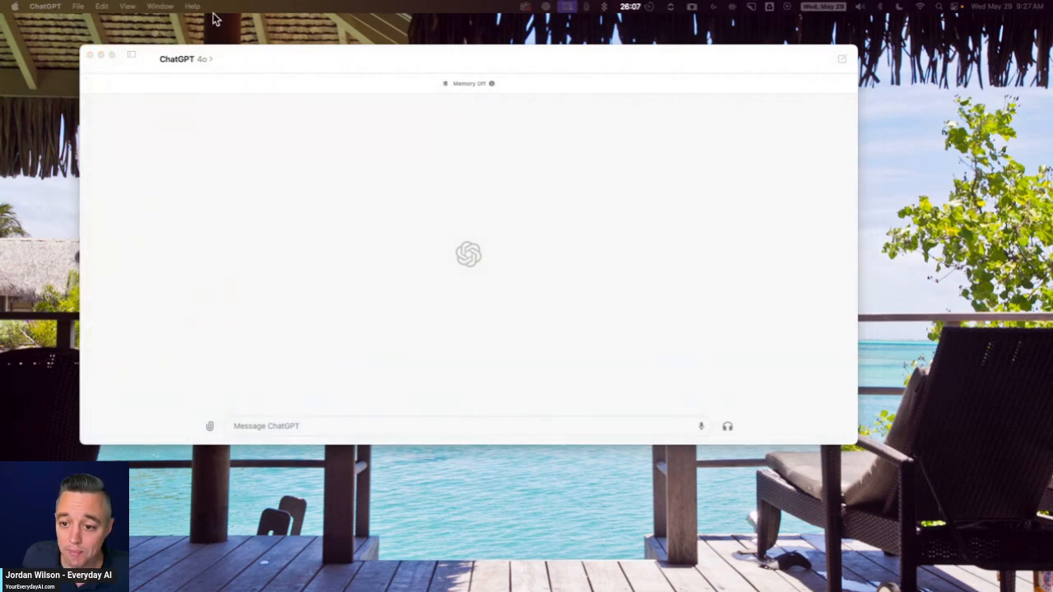
mouse_move(853, 448)
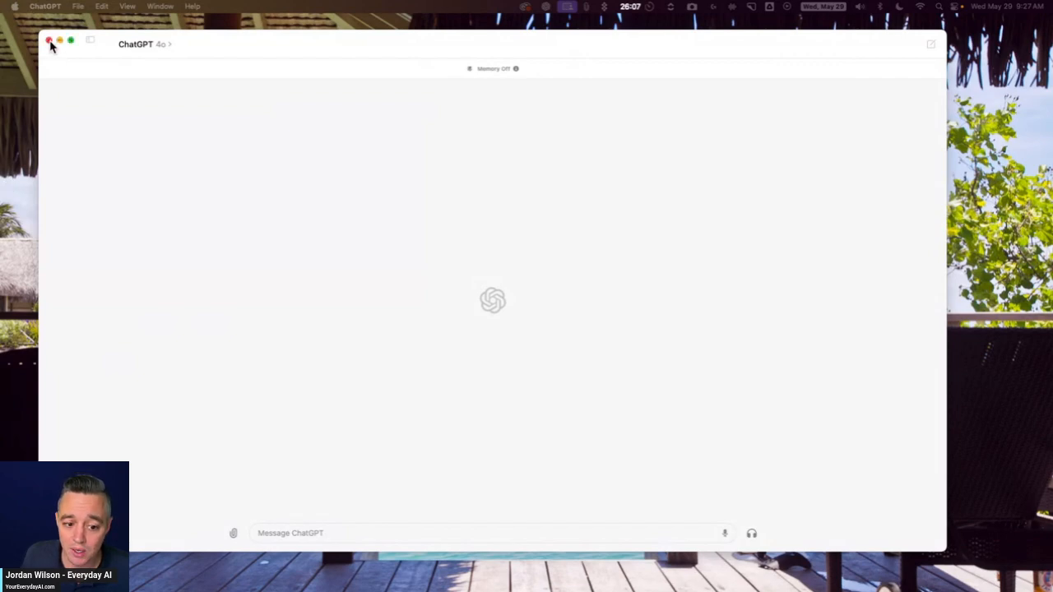
click(50, 39)
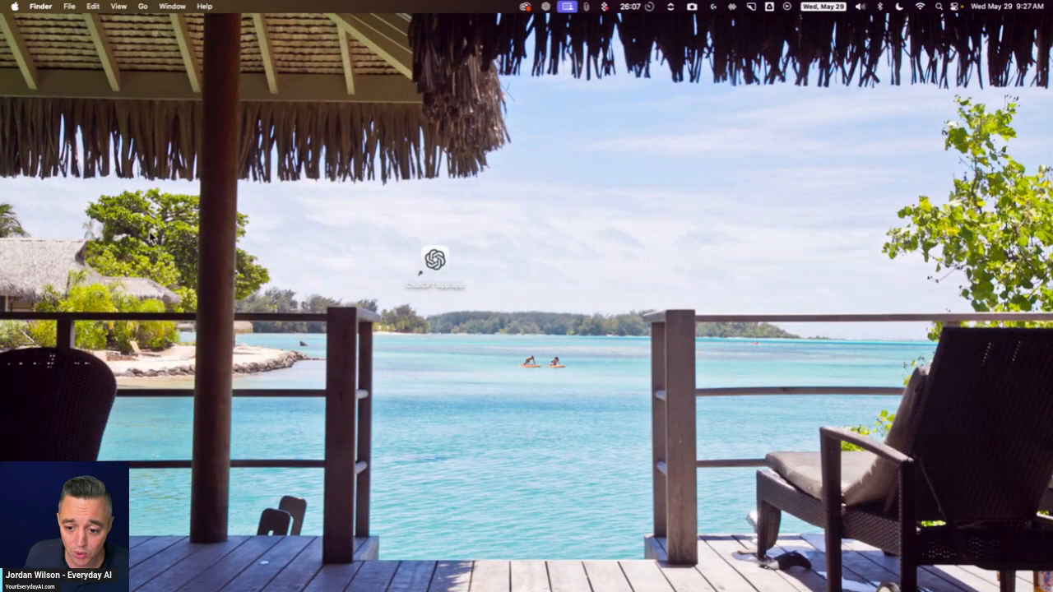
mouse_move(234, 395)
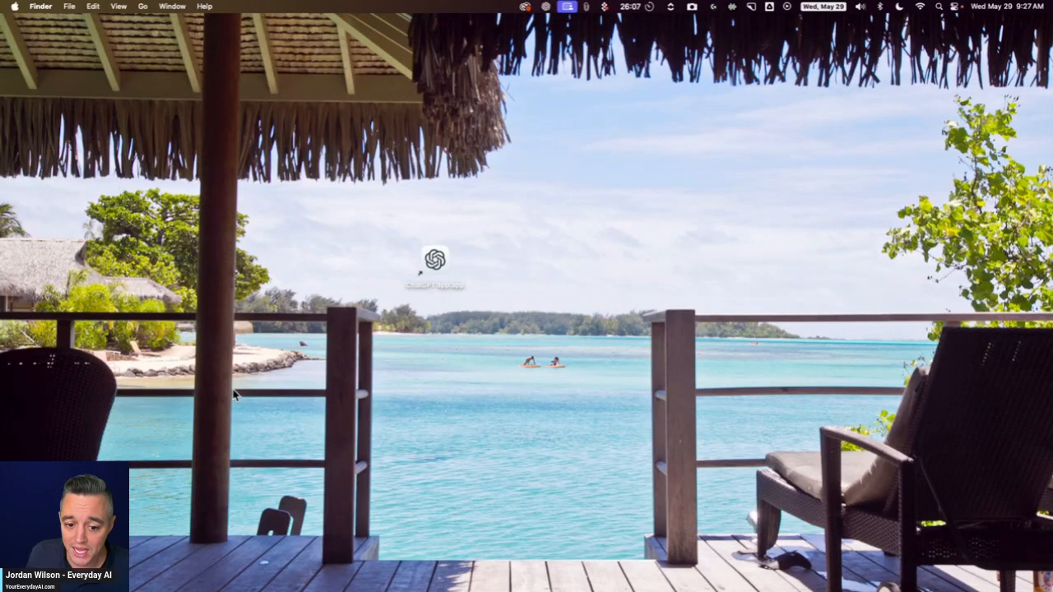
mouse_move(359, 408)
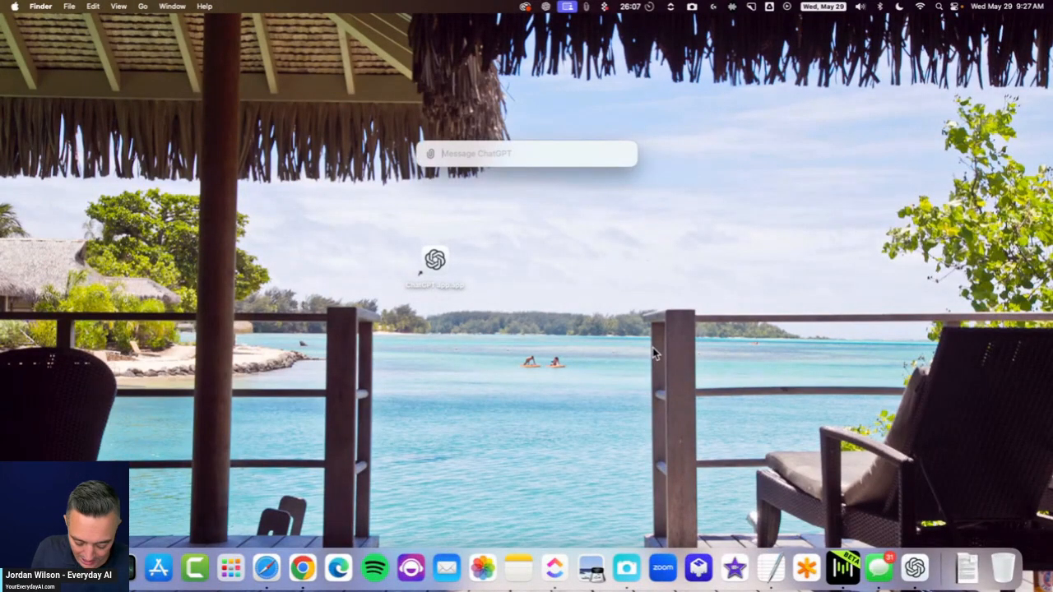
Step: Send the quick-ask prompt 'what is the weather in st louis'
text(what)
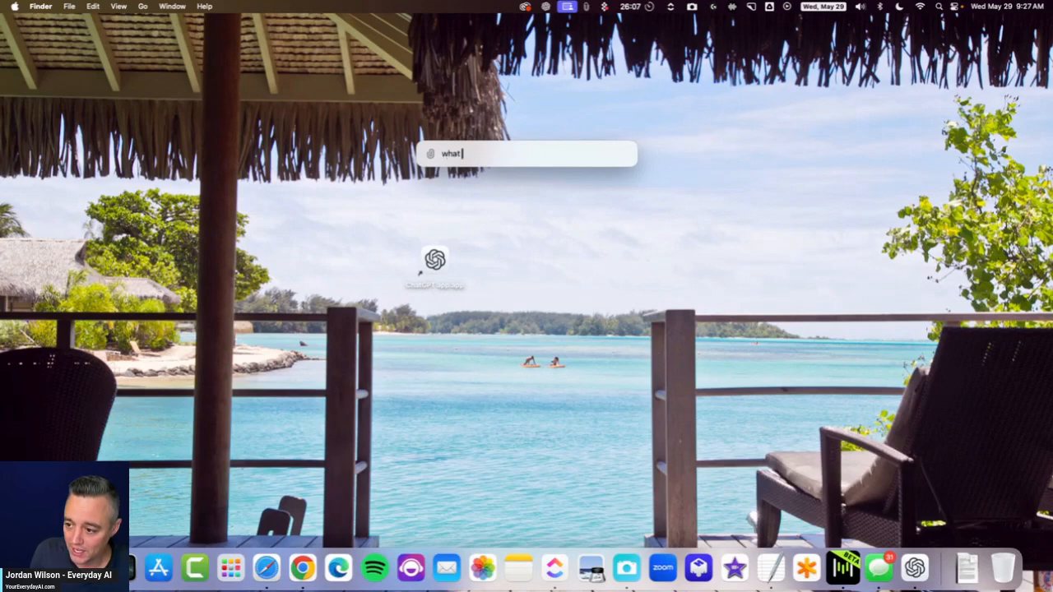
text(is the weather in st)
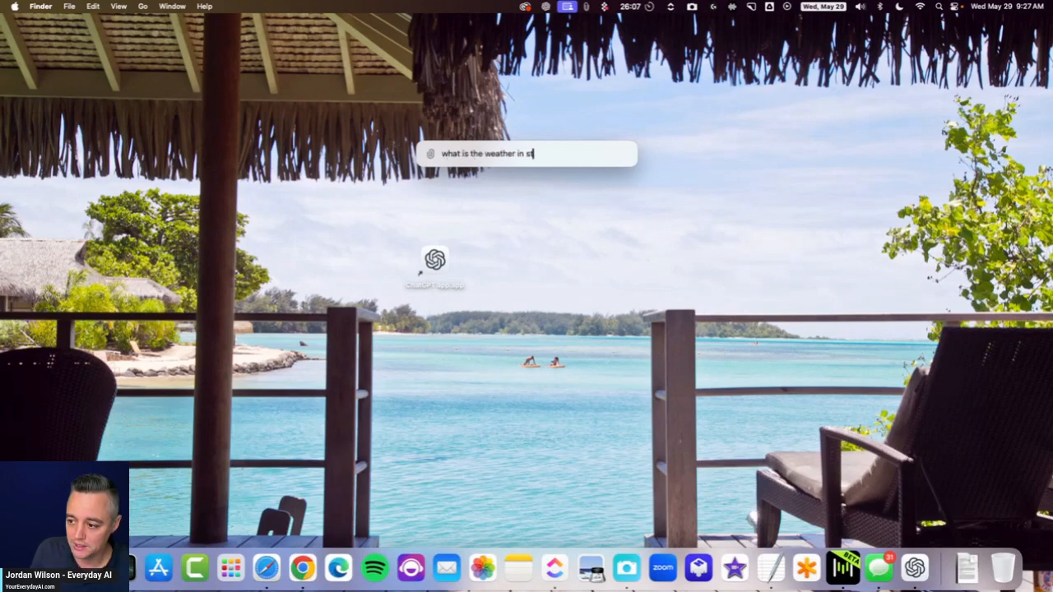
text(louis)
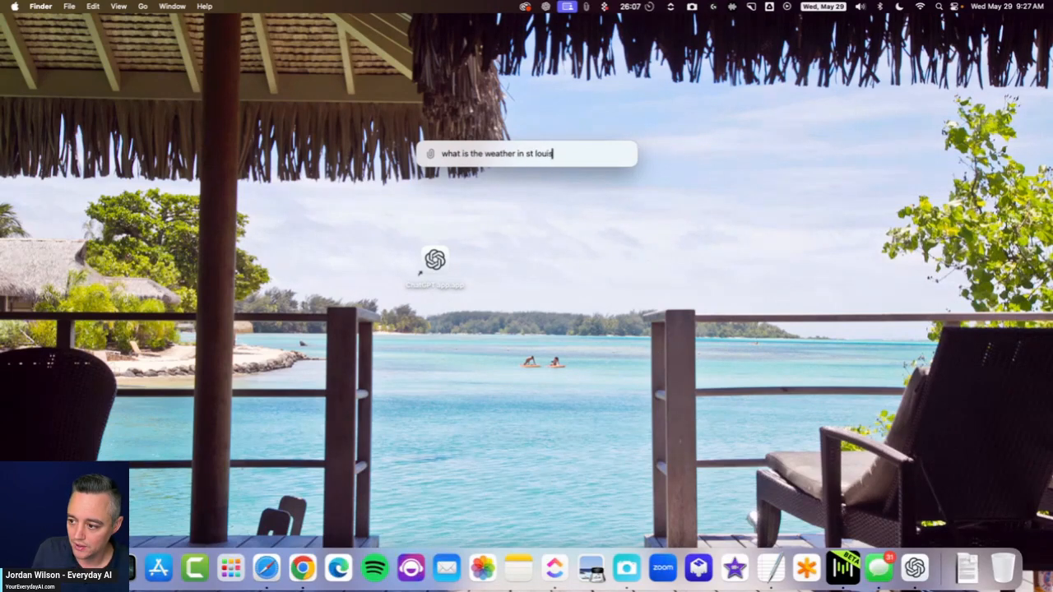
key(Return)
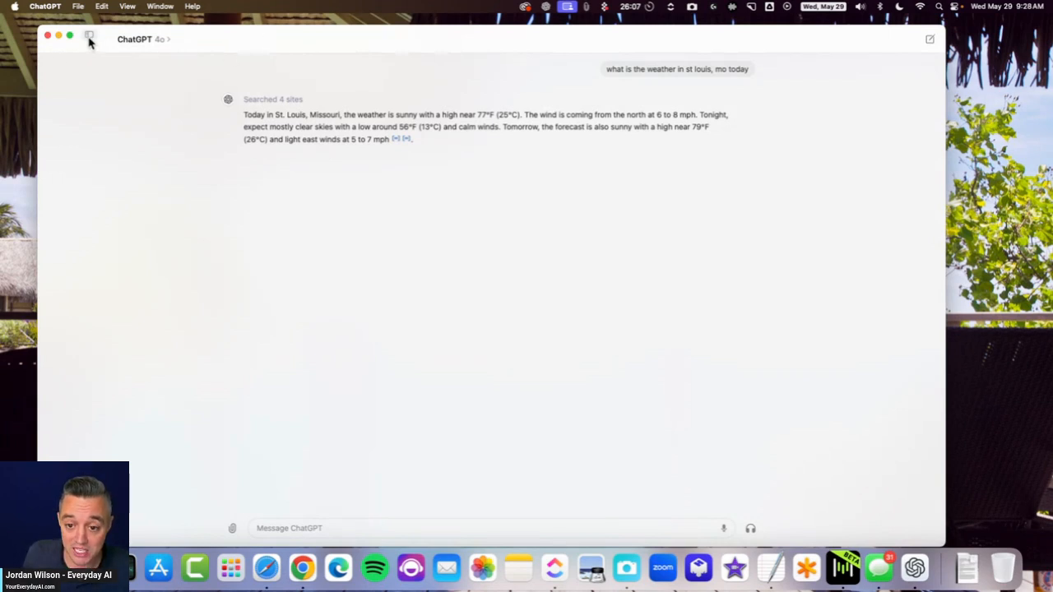
mouse_move(89, 40)
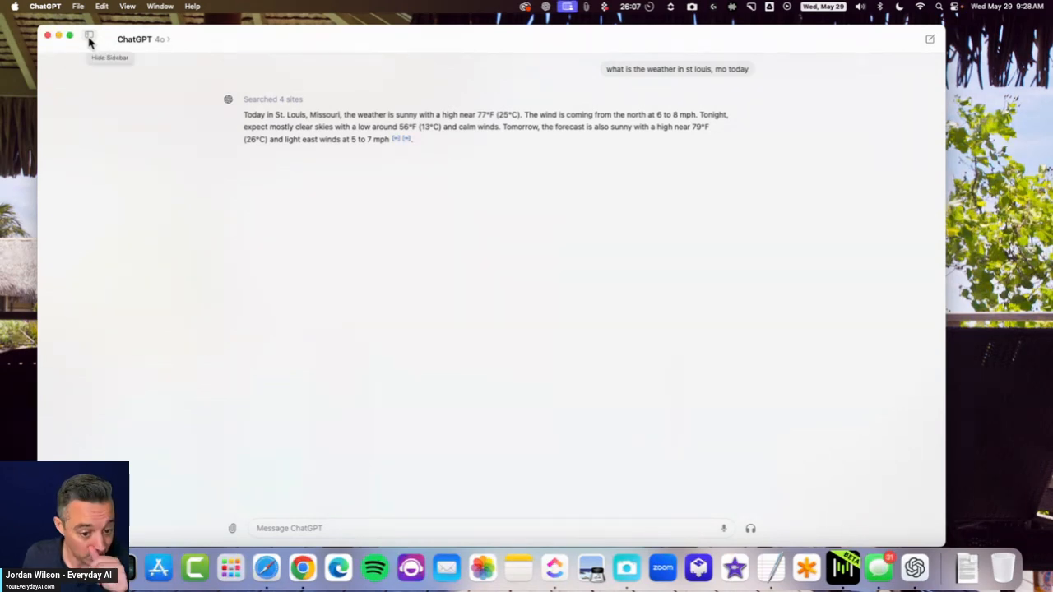
Step: Show the chat history list again and scroll down to older conversations
click(89, 40)
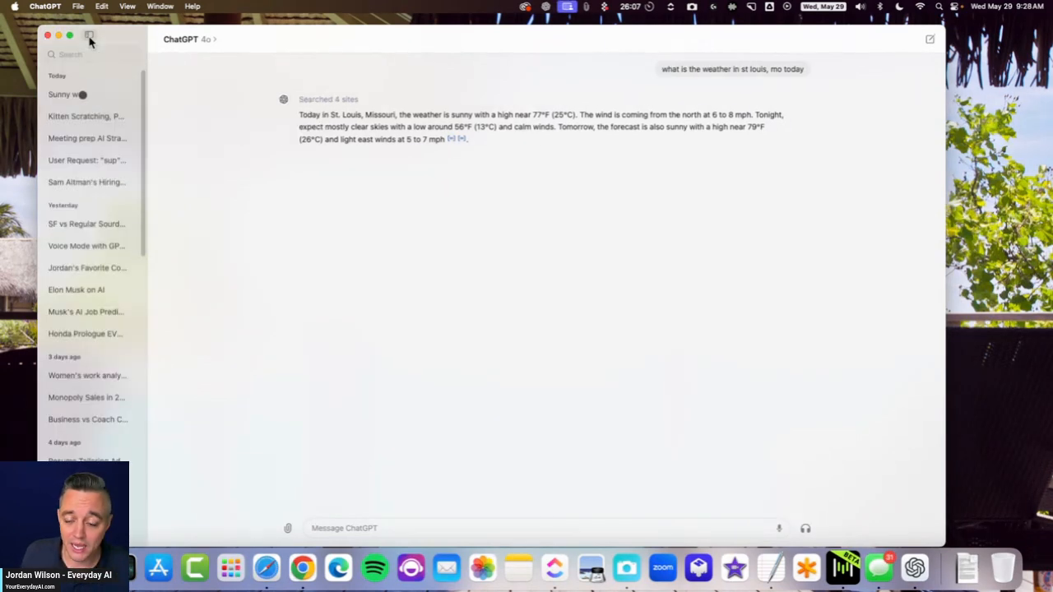
scroll(down, 3)
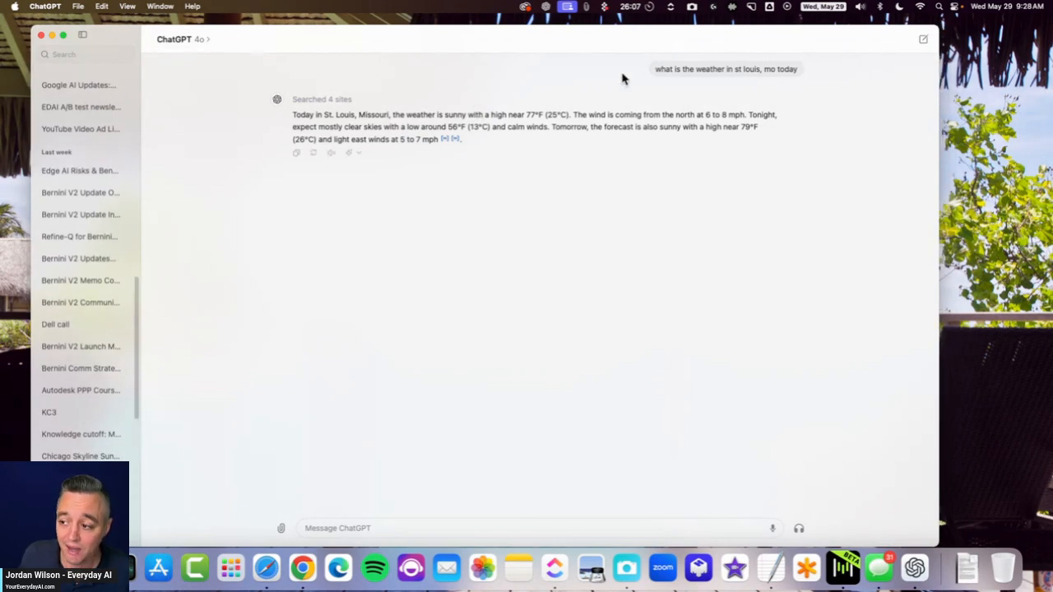
mouse_move(601, 38)
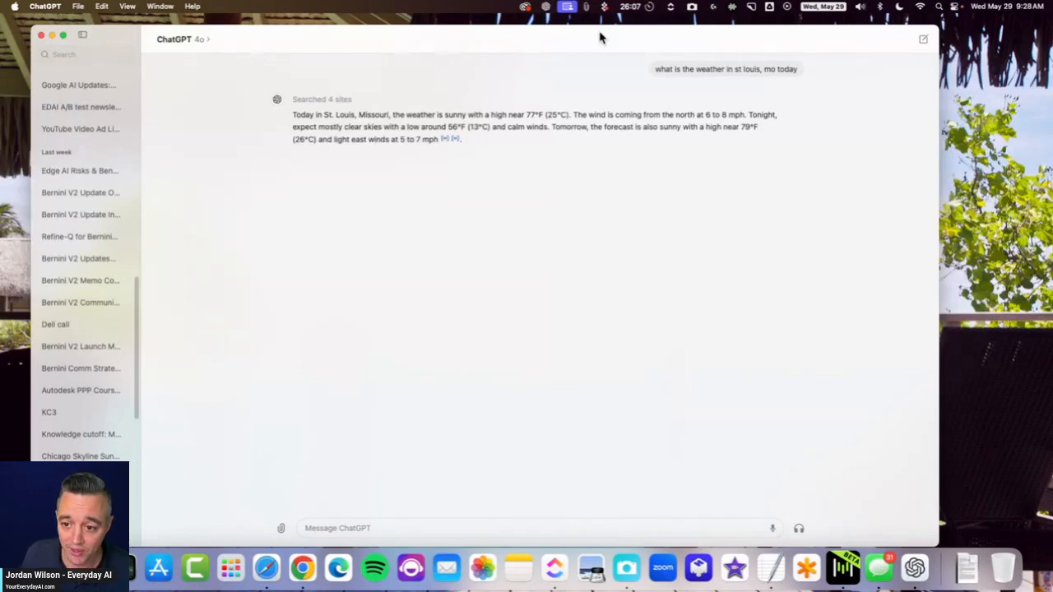
mouse_move(798, 528)
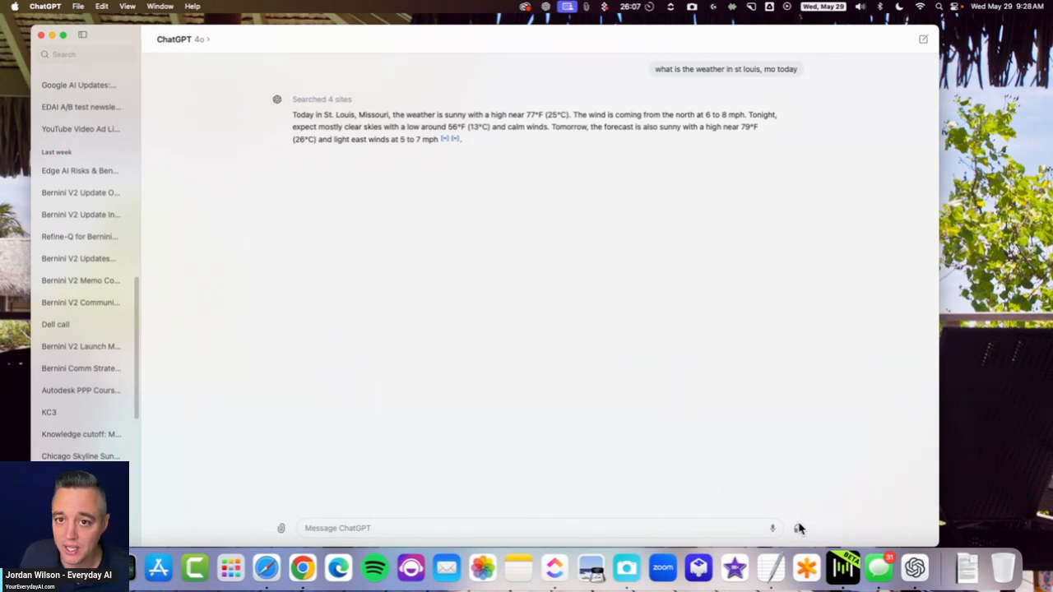
mouse_move(721, 487)
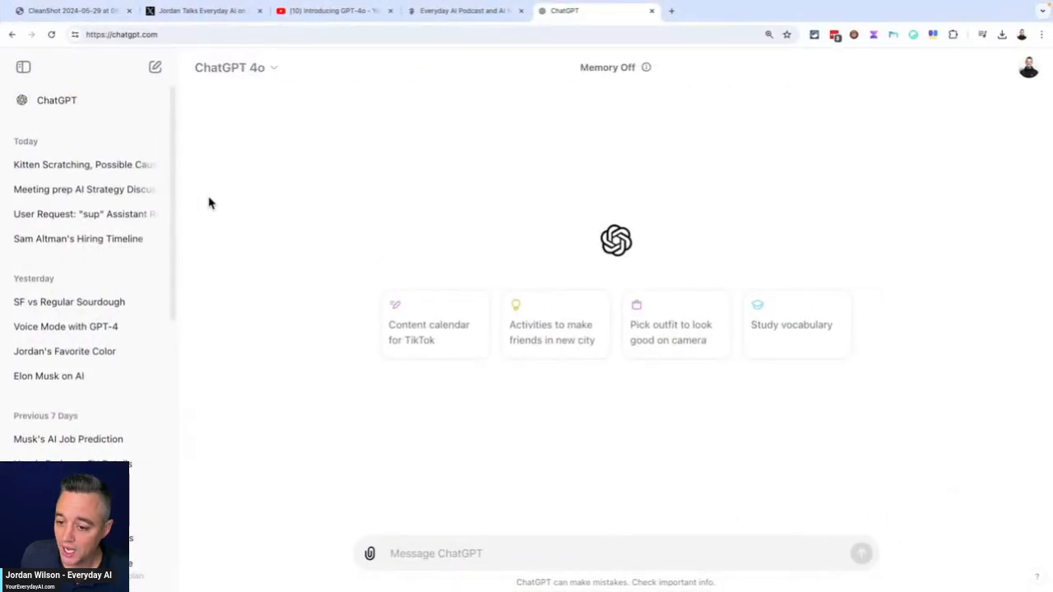
click(23, 66)
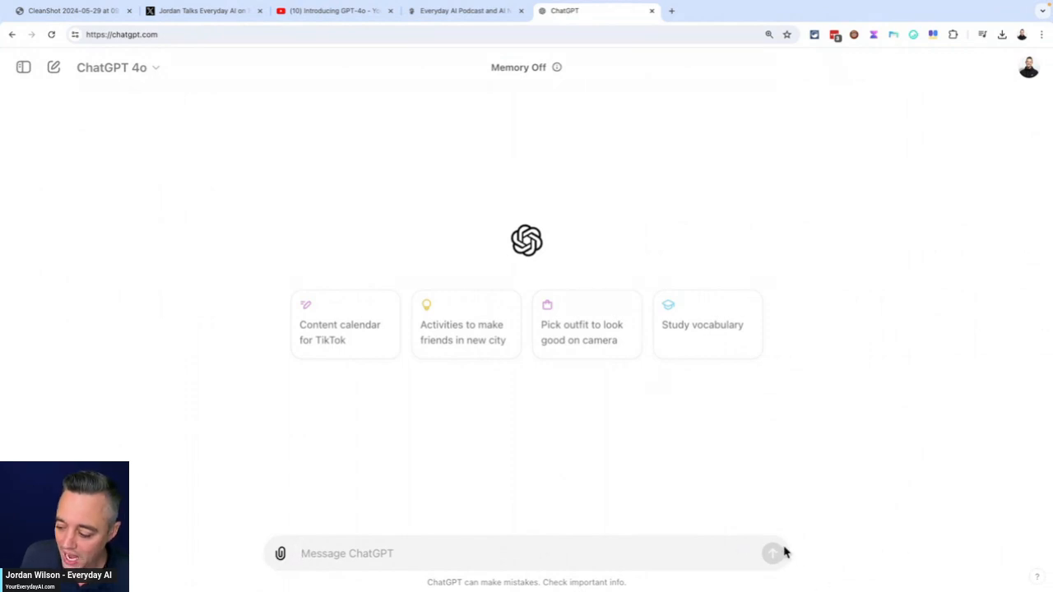
mouse_move(492, 540)
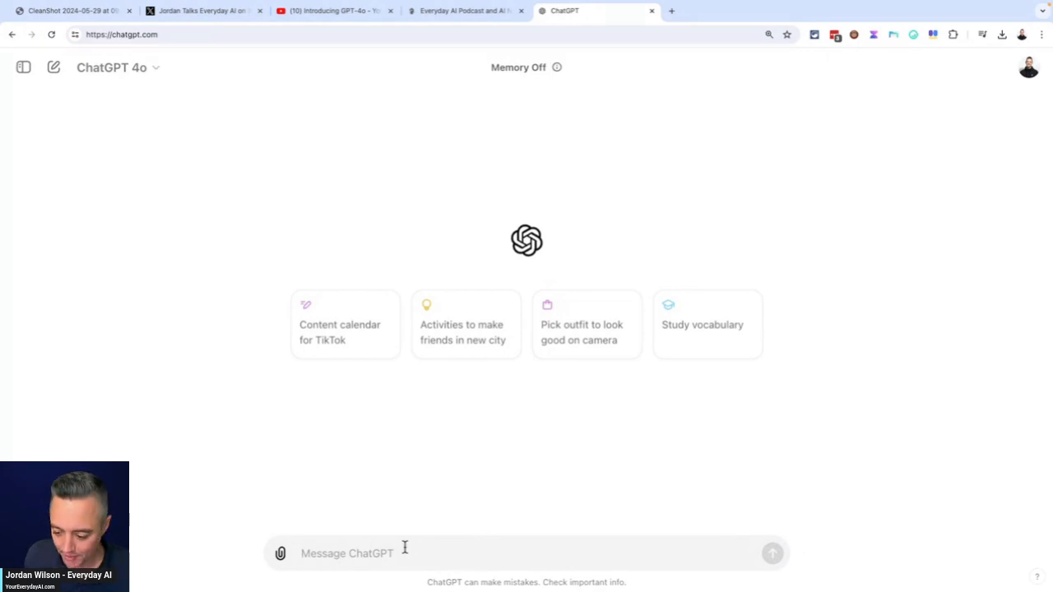
mouse_move(343, 169)
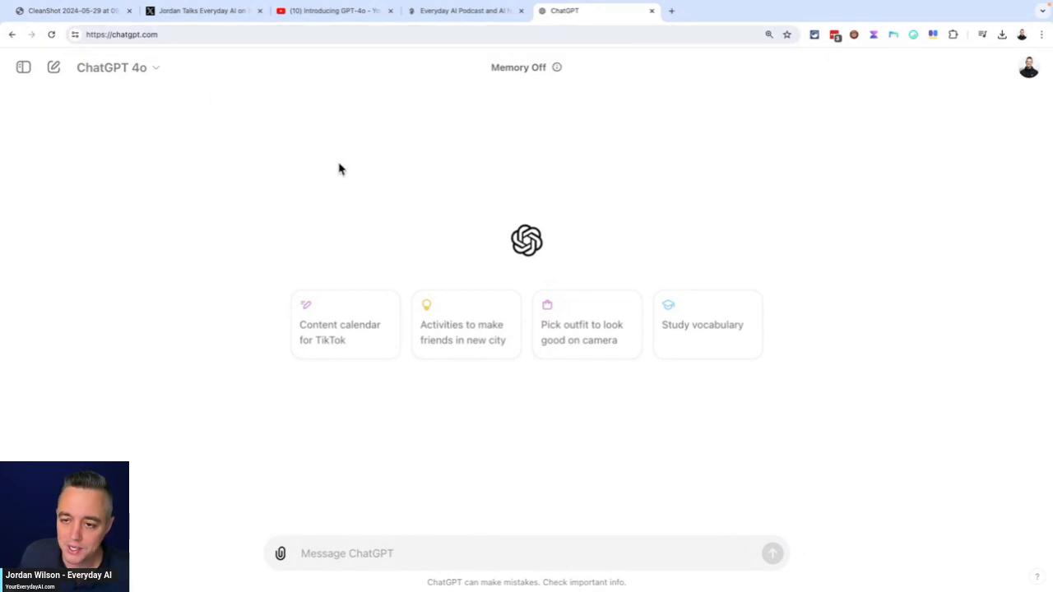
mouse_move(421, 378)
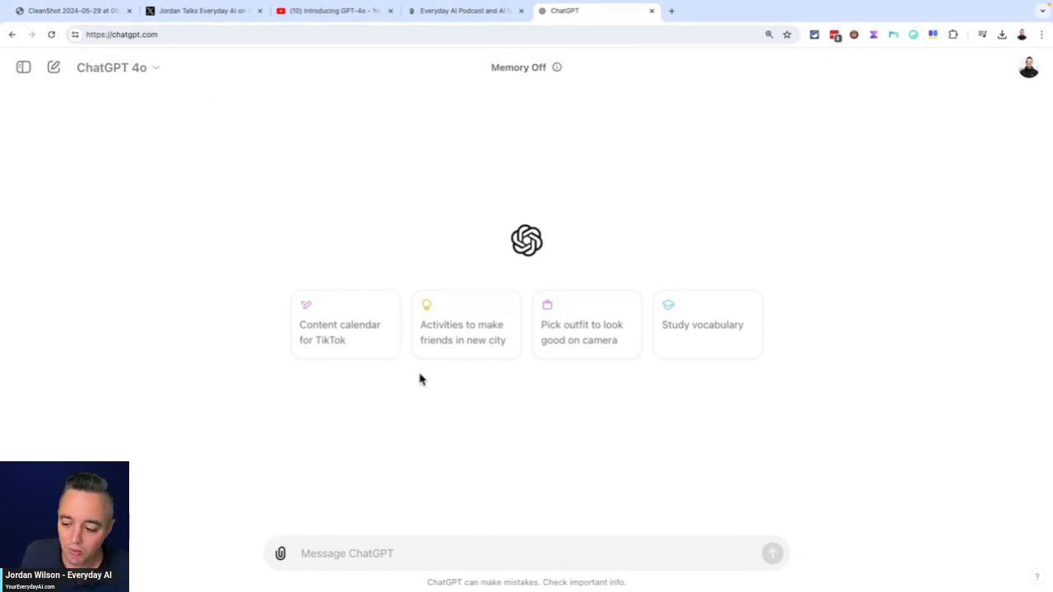
mouse_move(241, 267)
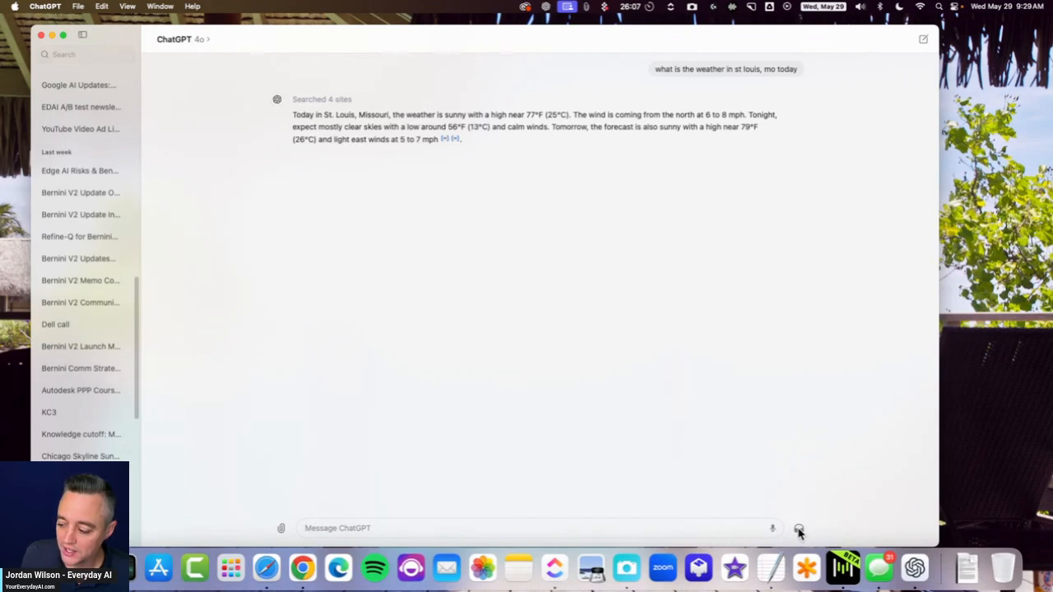
Step: Start a voice conversation from the headphones icon in the message bar
click(798, 529)
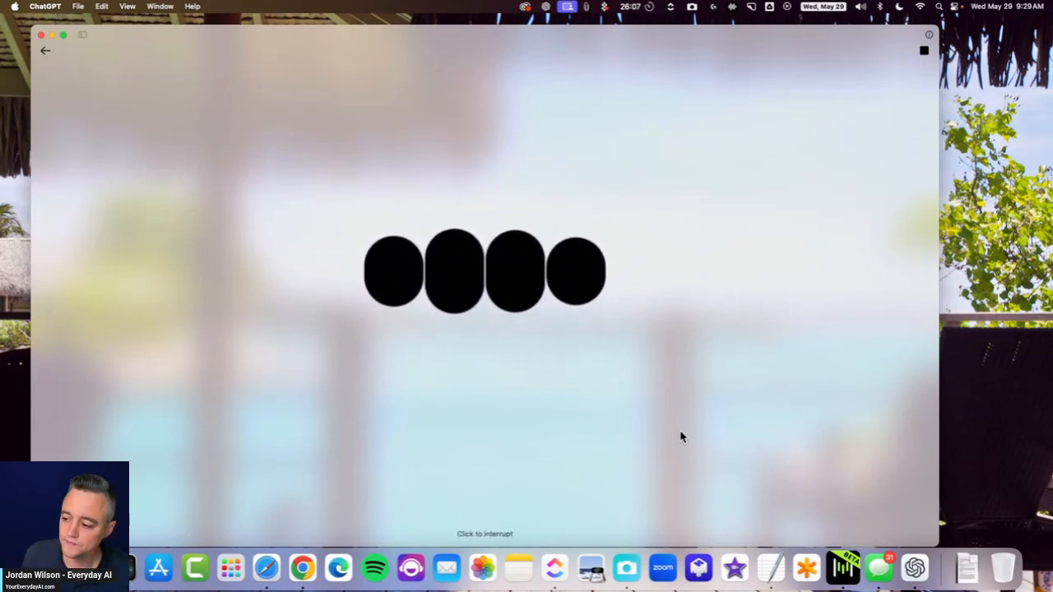
mouse_move(806, 240)
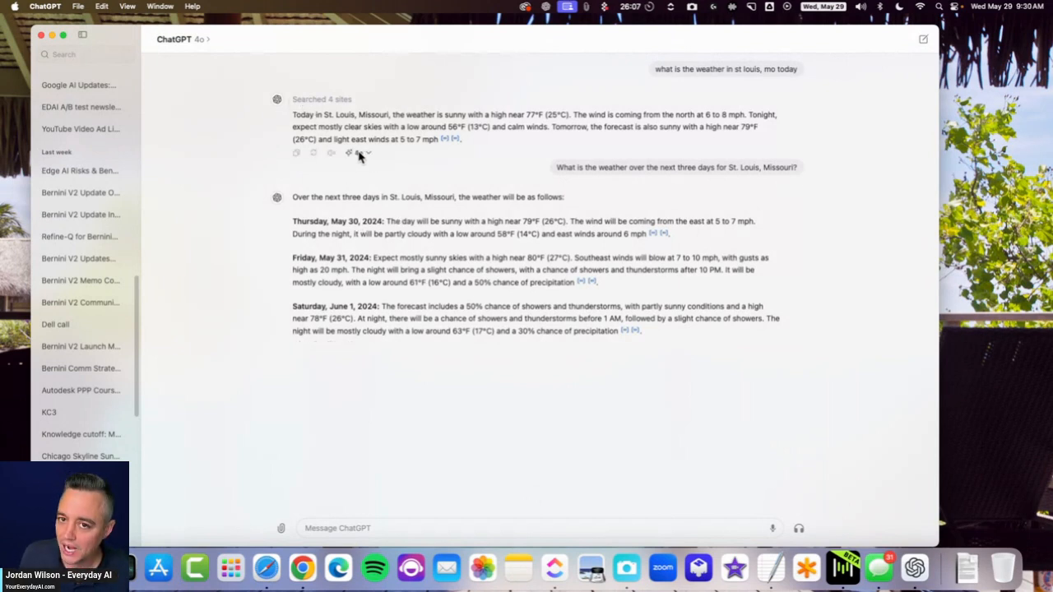
mouse_move(359, 154)
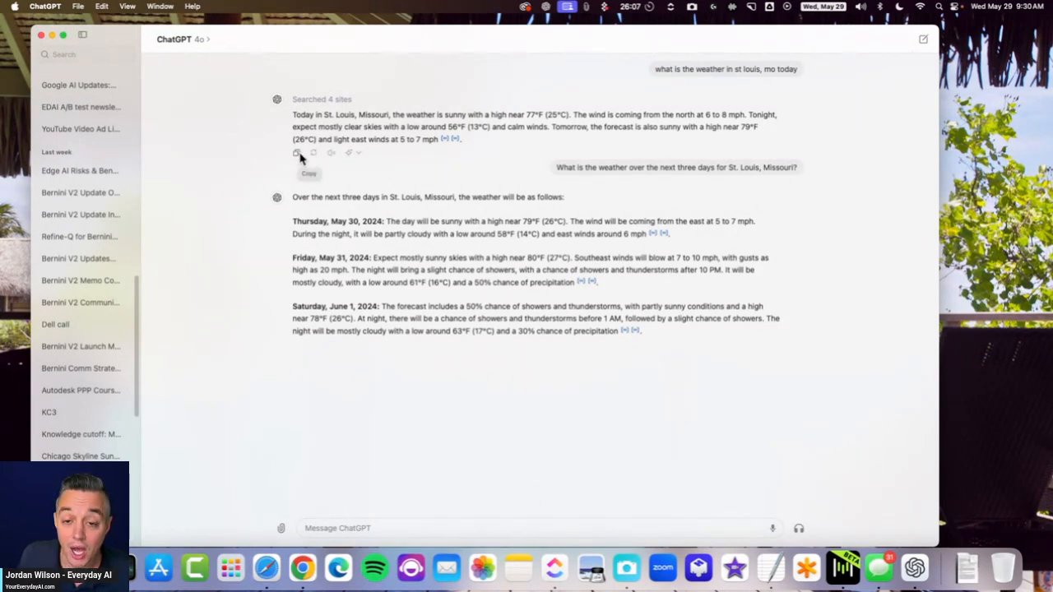
mouse_move(207, 352)
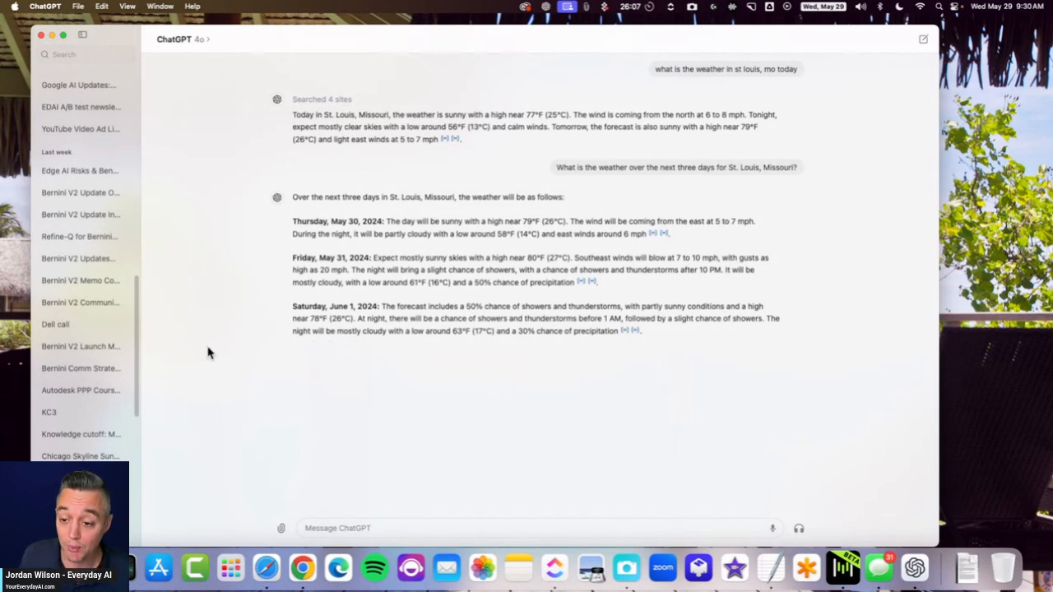
mouse_move(116, 444)
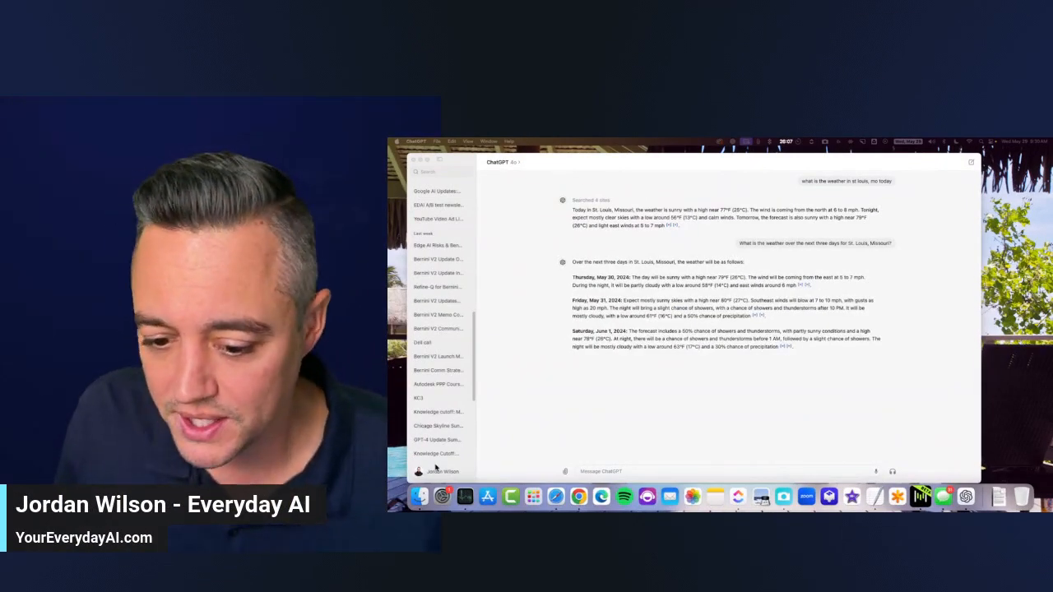
Step: Switch to the chatgpt.com tab showing a blank new GPT-4o chat
click(442, 470)
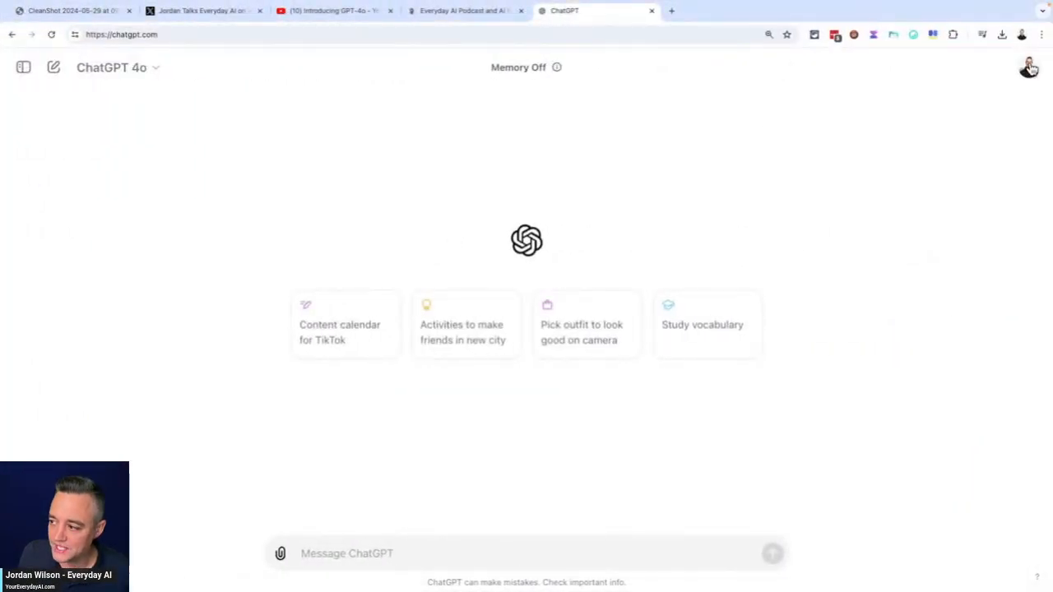
mouse_move(964, 131)
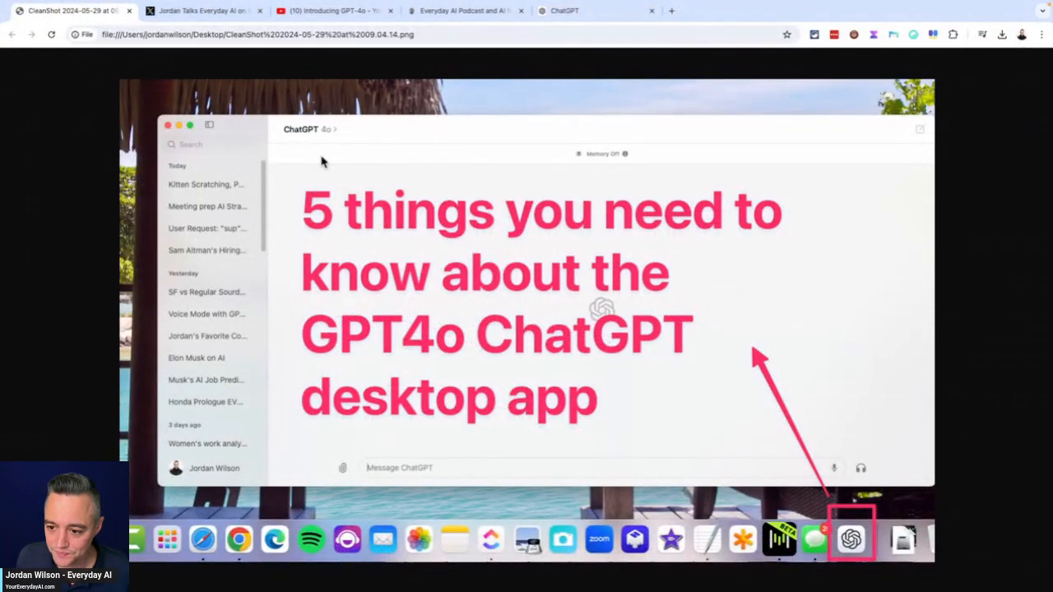
mouse_move(216, 90)
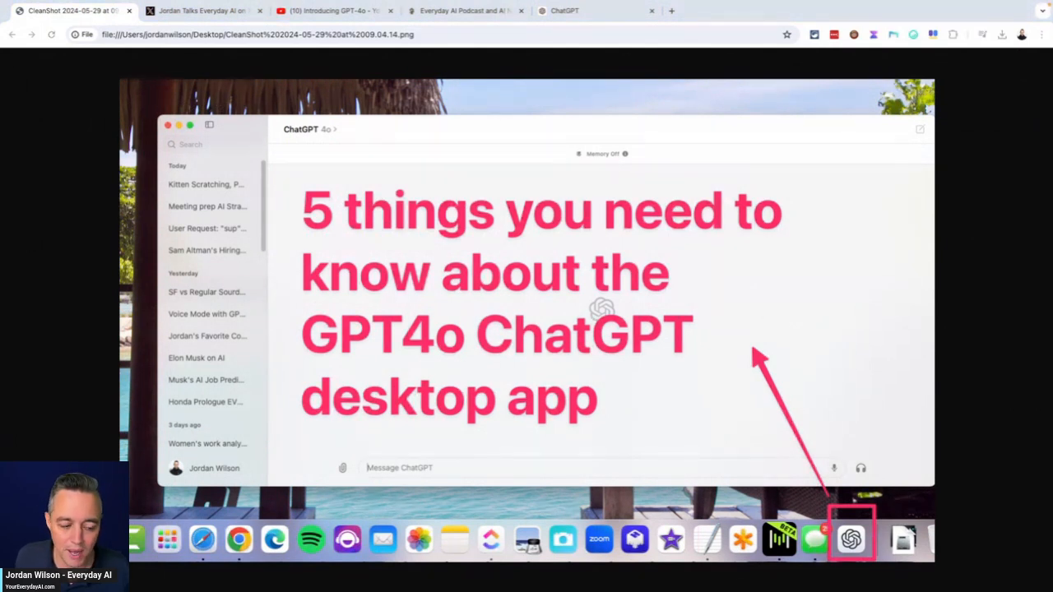
mouse_move(498, 93)
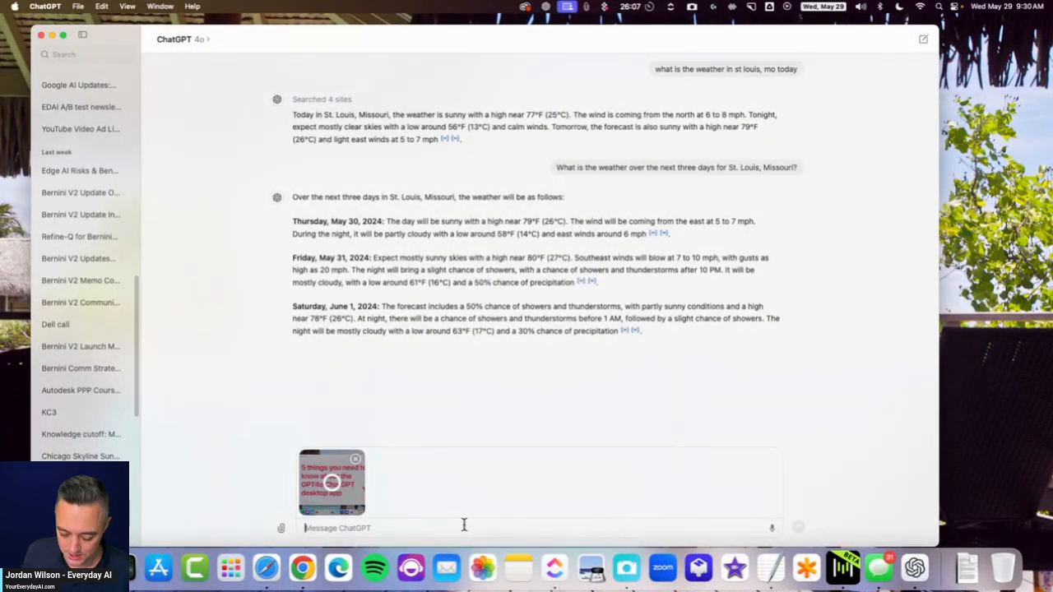
Step: Add the message 'what is this' to the attached screenshot
text(what is this)
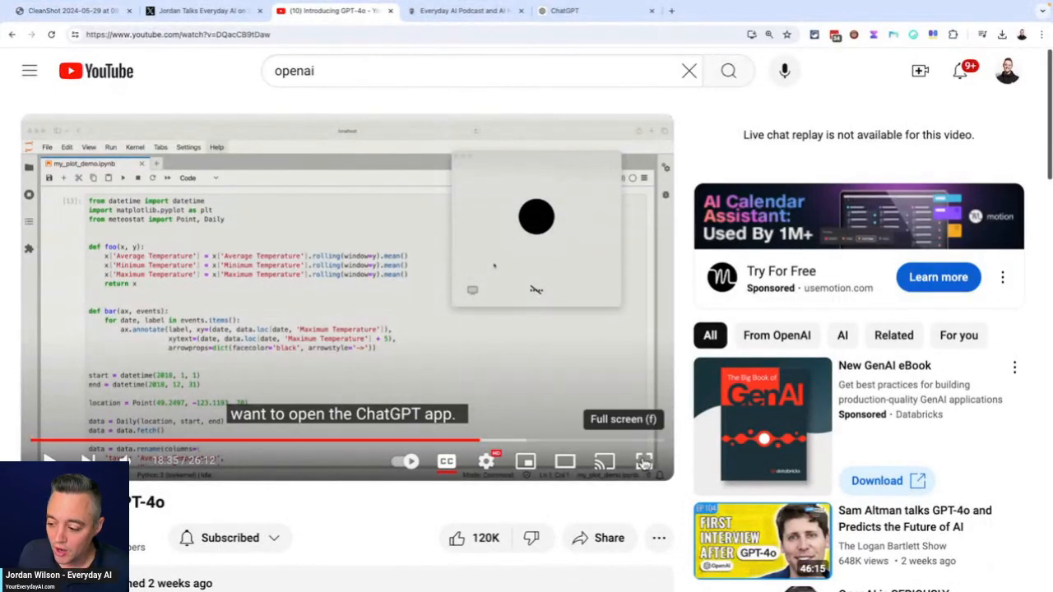
click(645, 461)
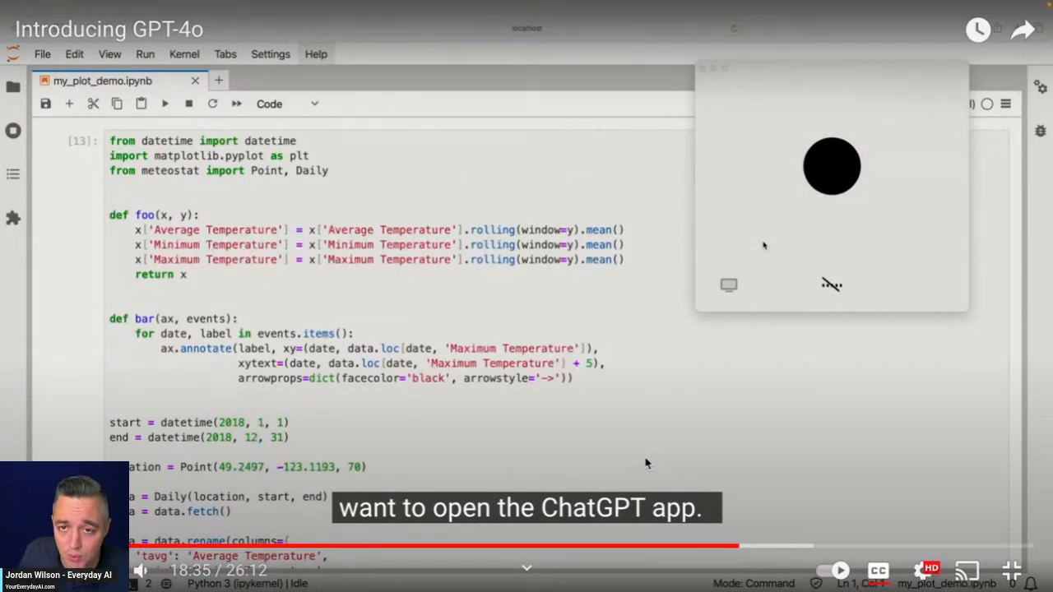
mouse_move(738, 446)
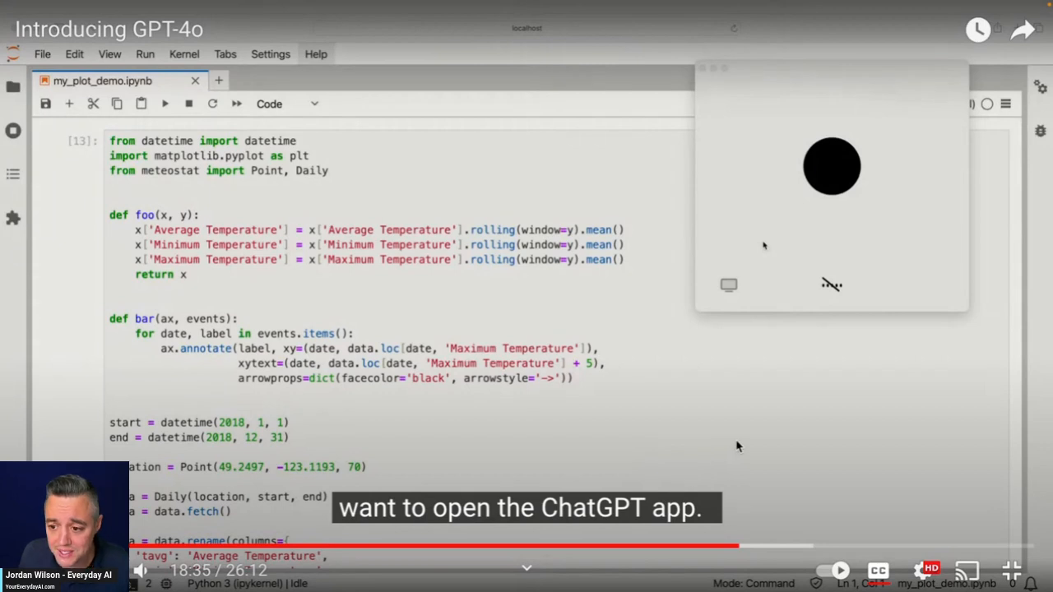
mouse_move(690, 334)
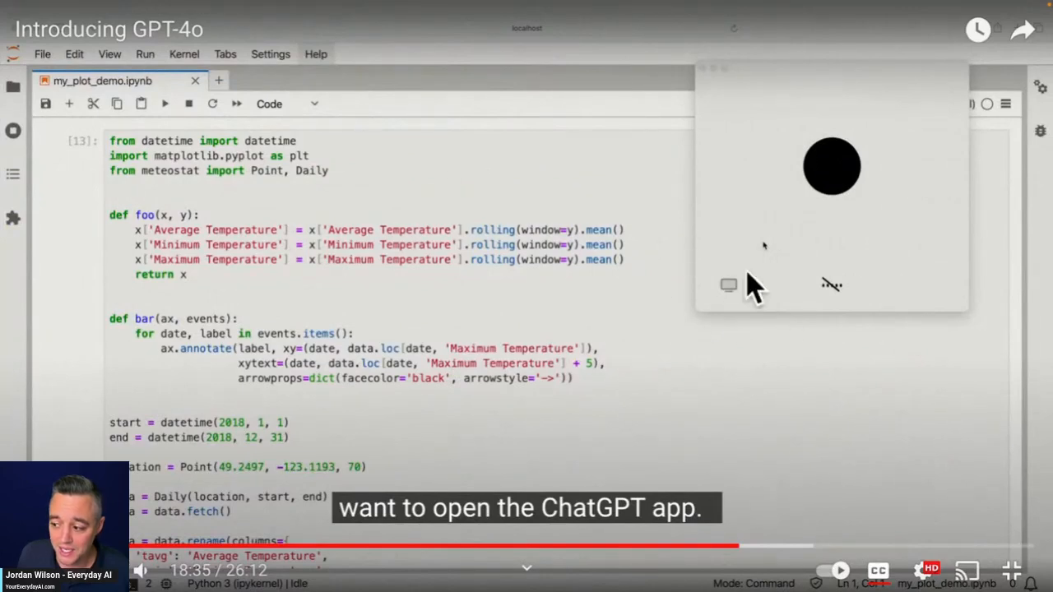
mouse_move(683, 271)
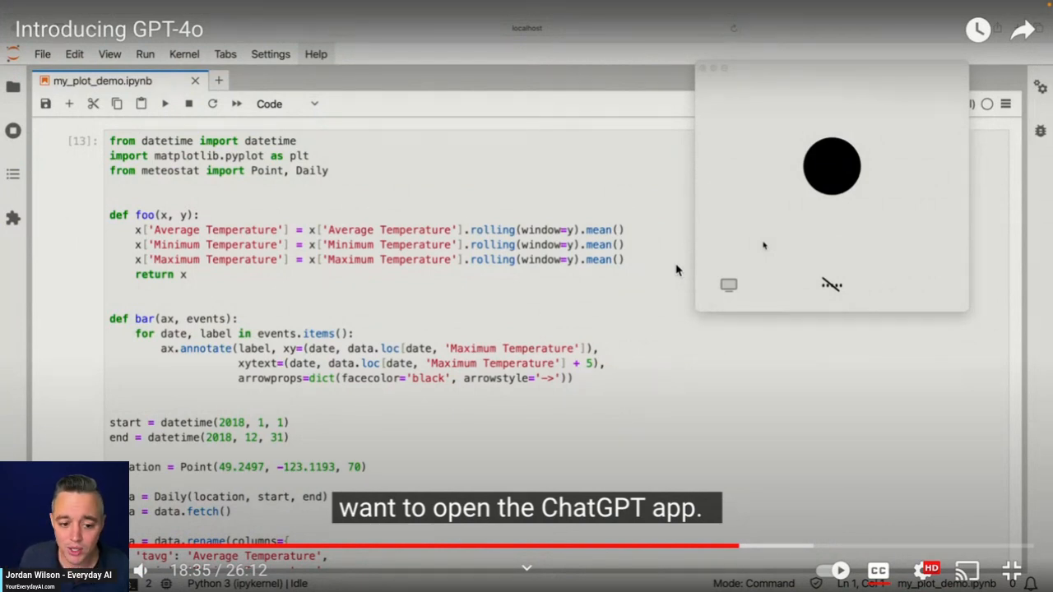
mouse_move(671, 273)
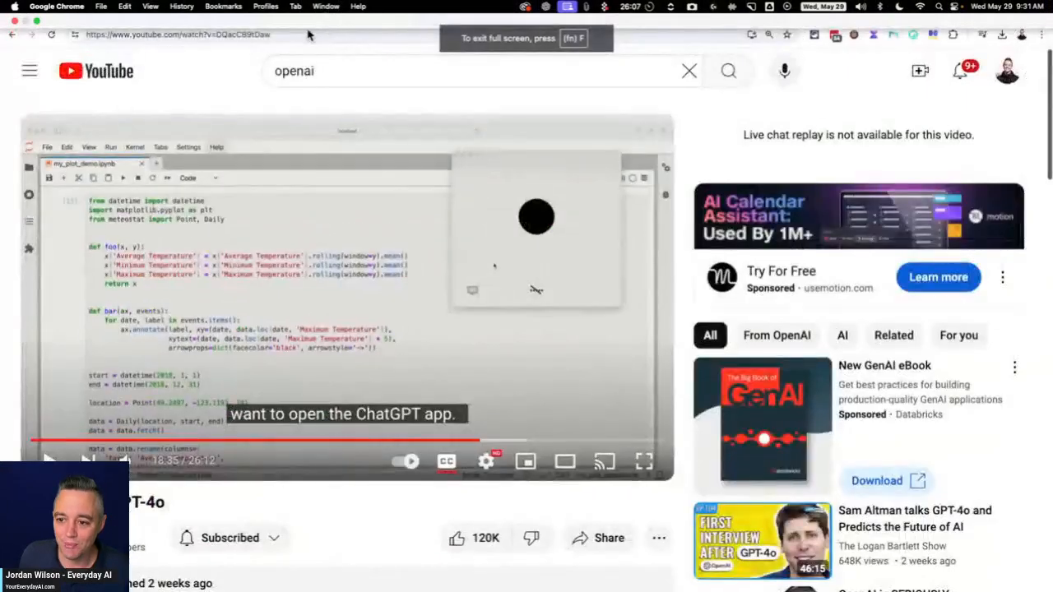
Step: Glance at the X post about the macOS app, then land on the Everyday AI website
click(201, 10)
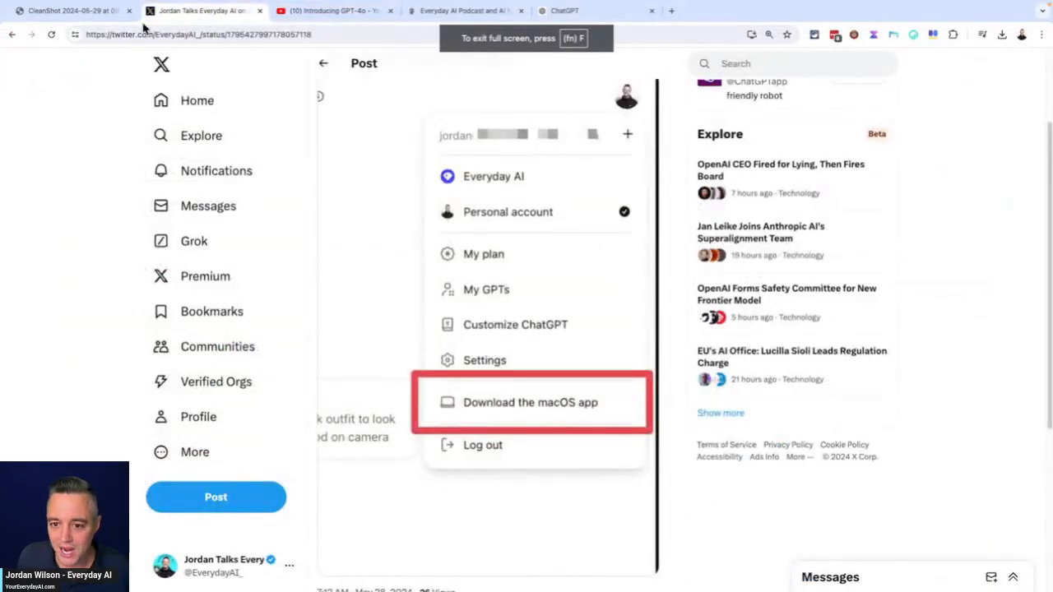
click(467, 10)
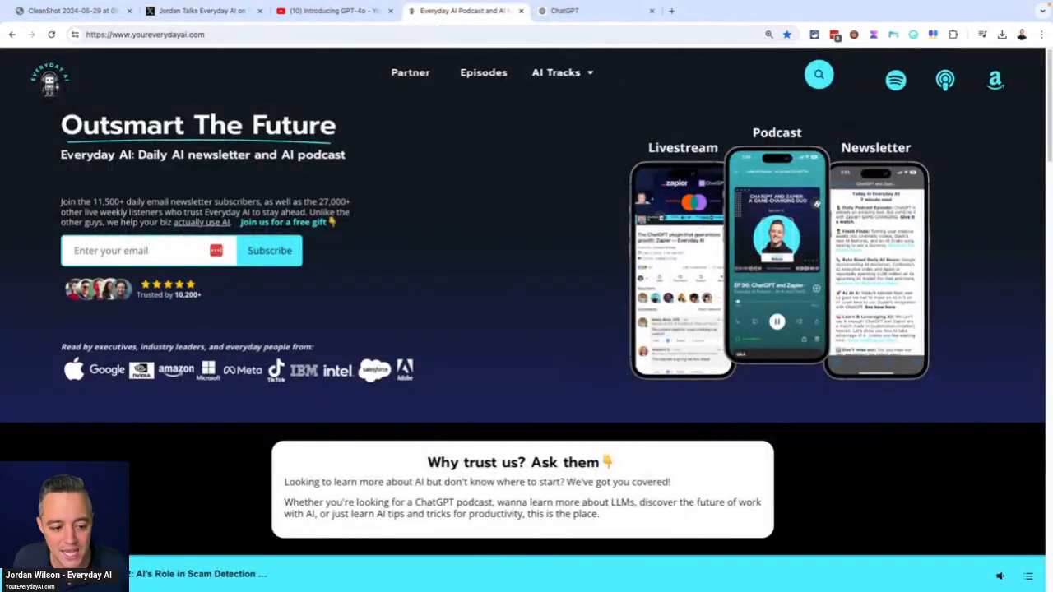